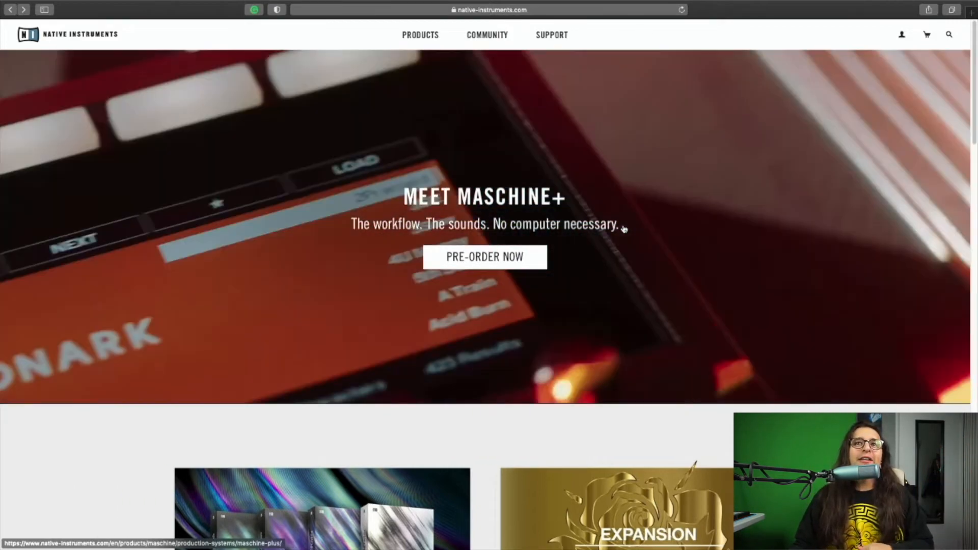
Open the $1,399 MASCHINE+ product page from the homepage PRE-ORDER NOW banner
click(485, 256)
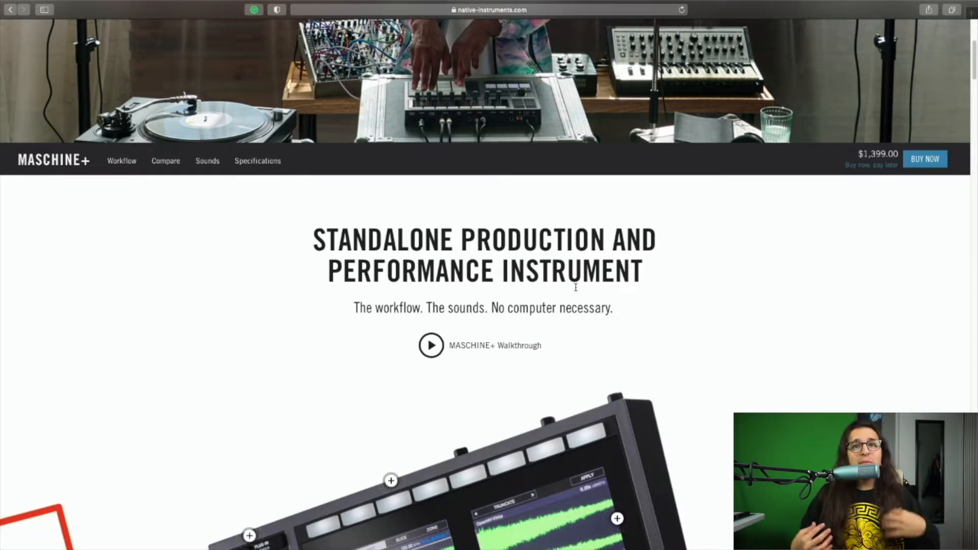
Scroll down to the Maschine+ hardware image with its screens, knobs, pads and plus markers
scroll(down, 3)
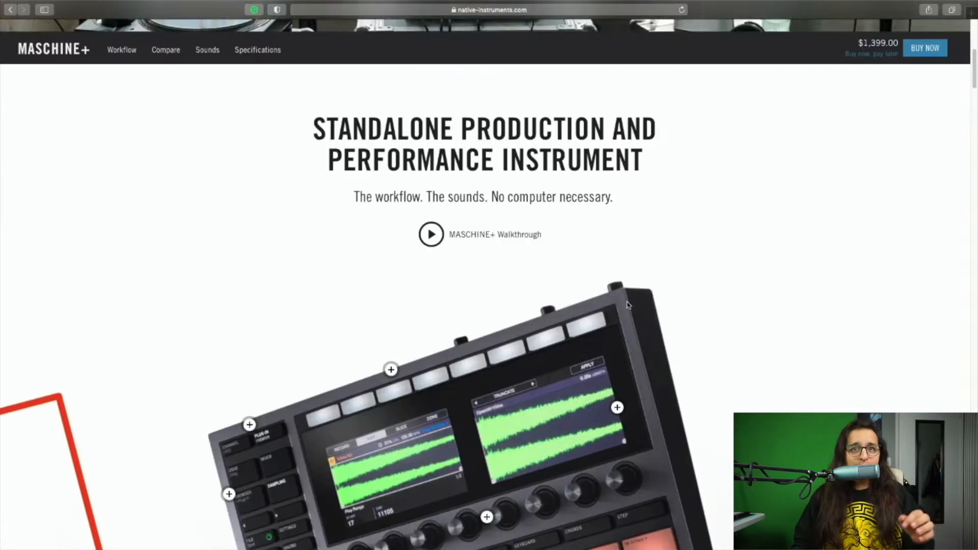
scroll(down, 3)
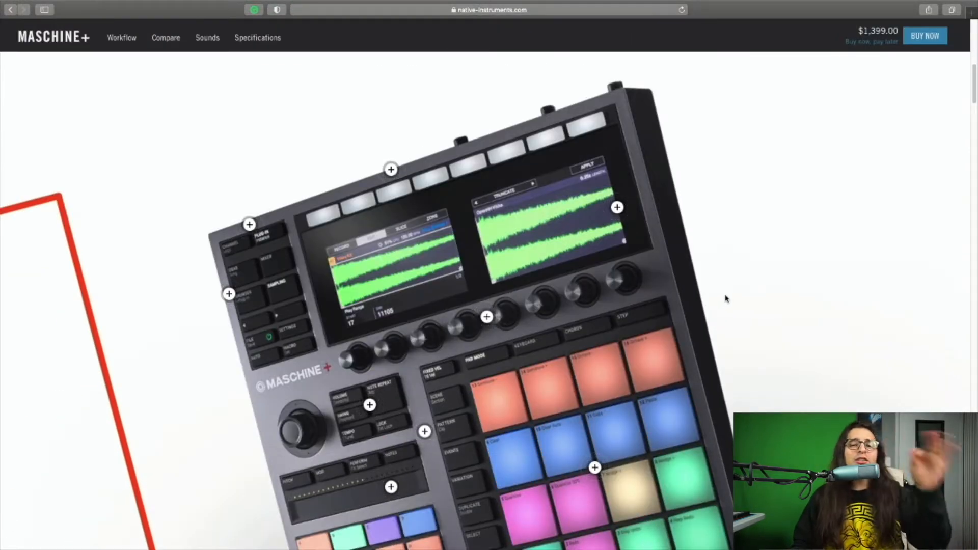
scroll(down, 3)
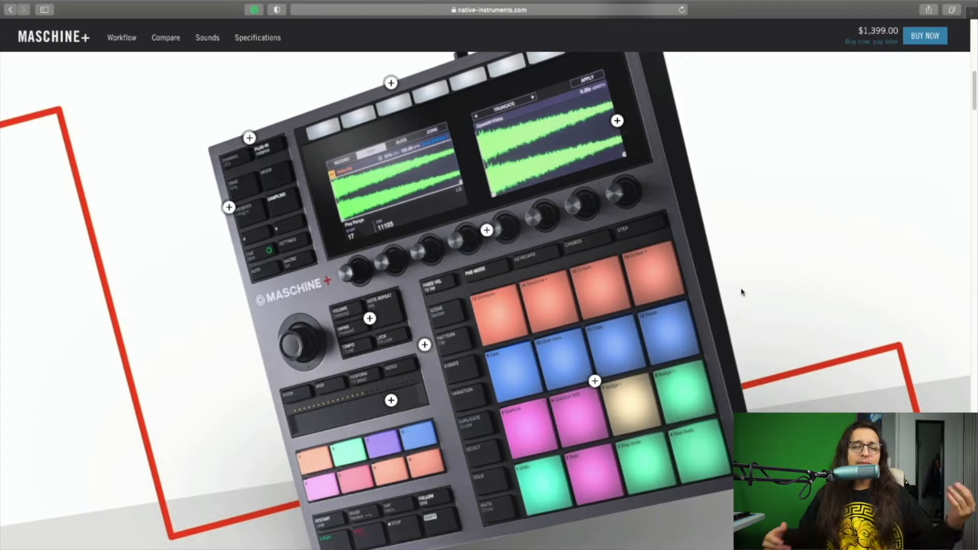
mouse_move(668, 294)
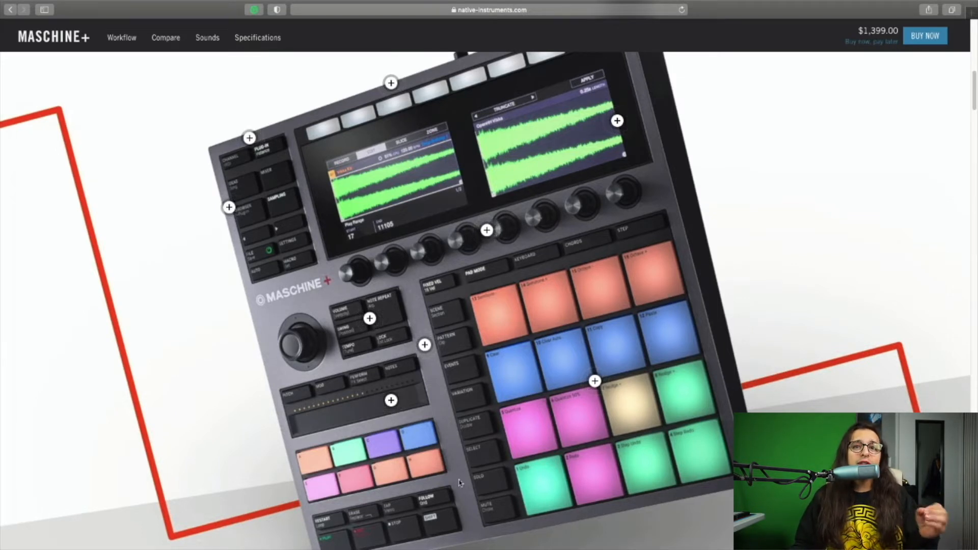
mouse_move(461, 283)
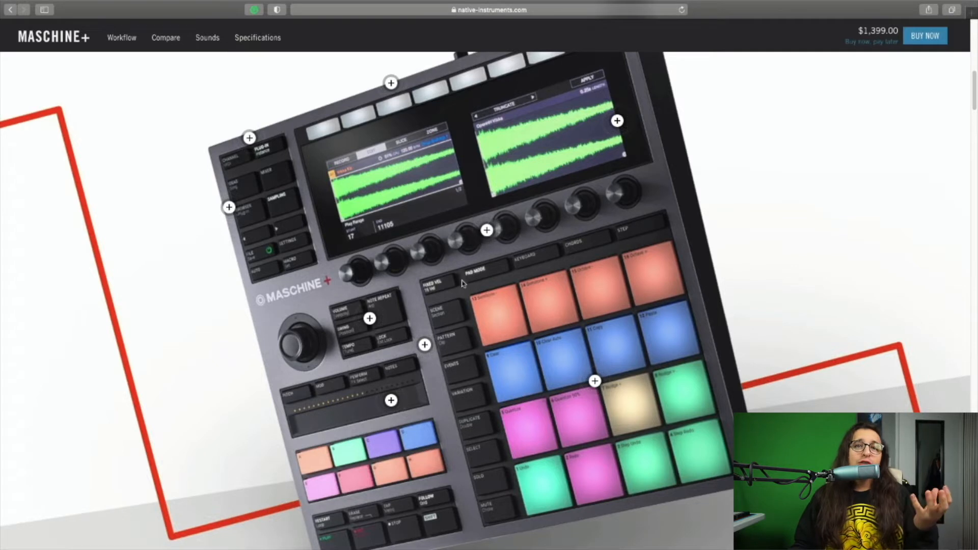
mouse_move(331, 322)
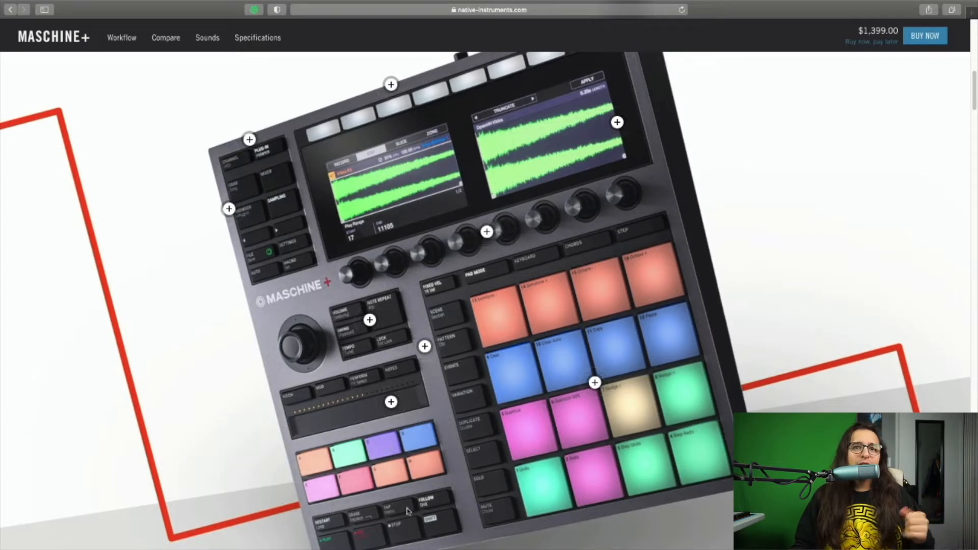
mouse_move(575, 372)
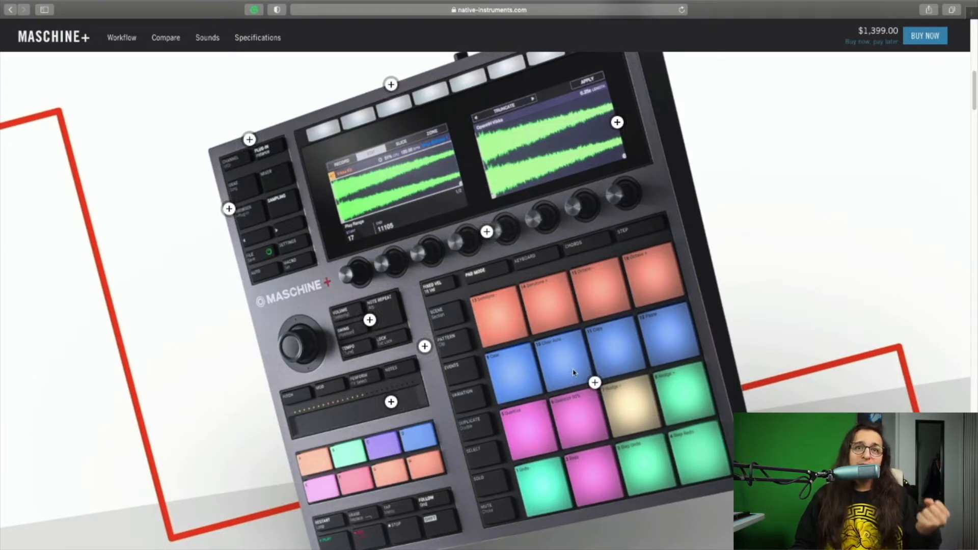
Advance the product photo carousel to the rear-ports back panel slide
scroll(down, 3)
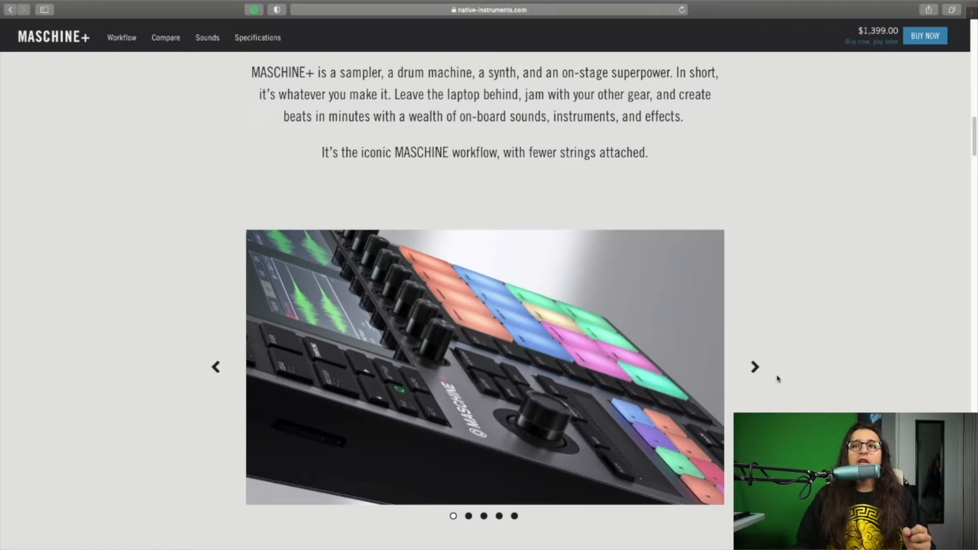
click(754, 366)
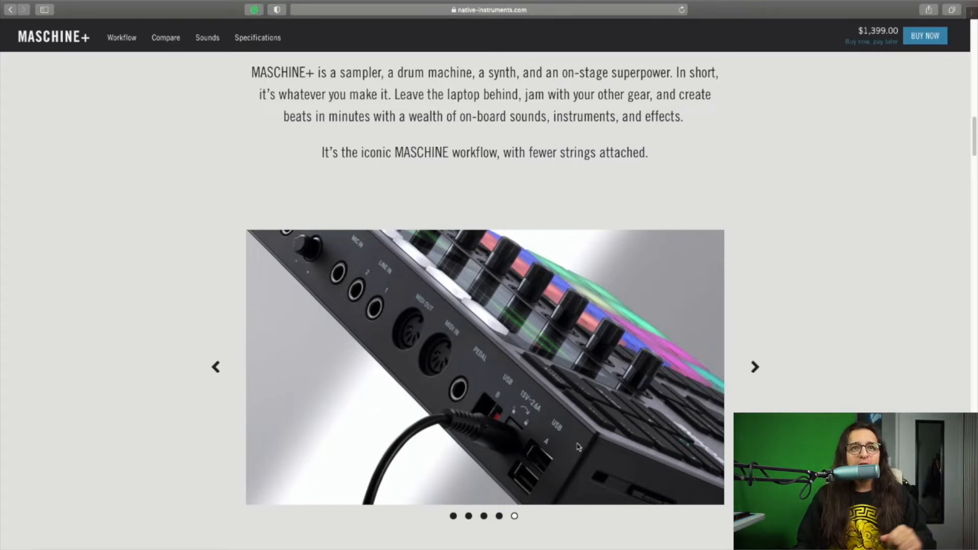
mouse_move(464, 336)
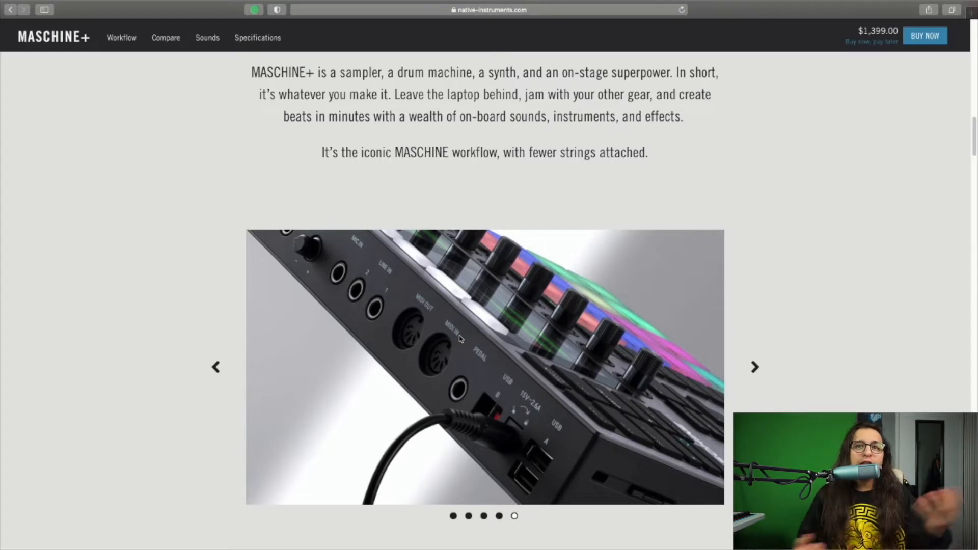
Scroll past the photo slideshow to the 'Do It Standalone' section
scroll(down, 3)
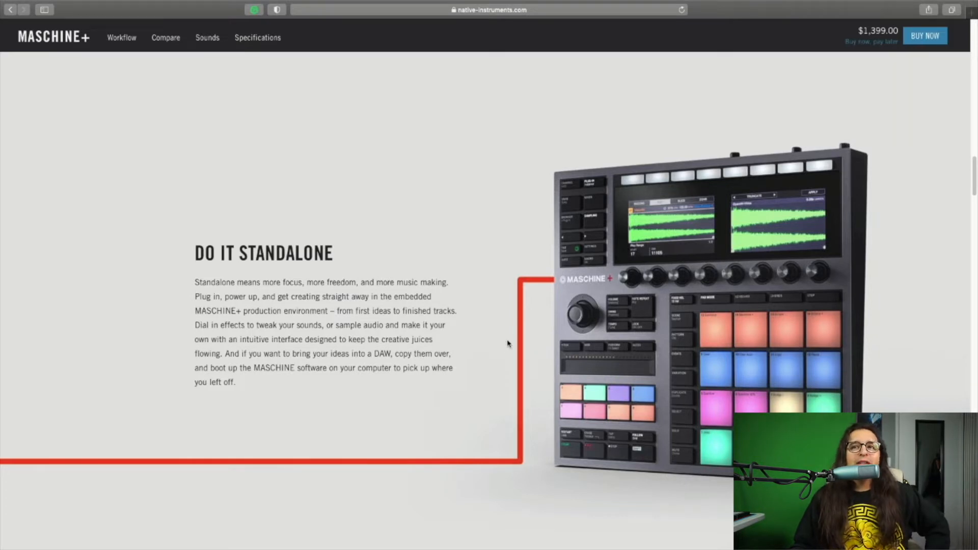
mouse_move(494, 347)
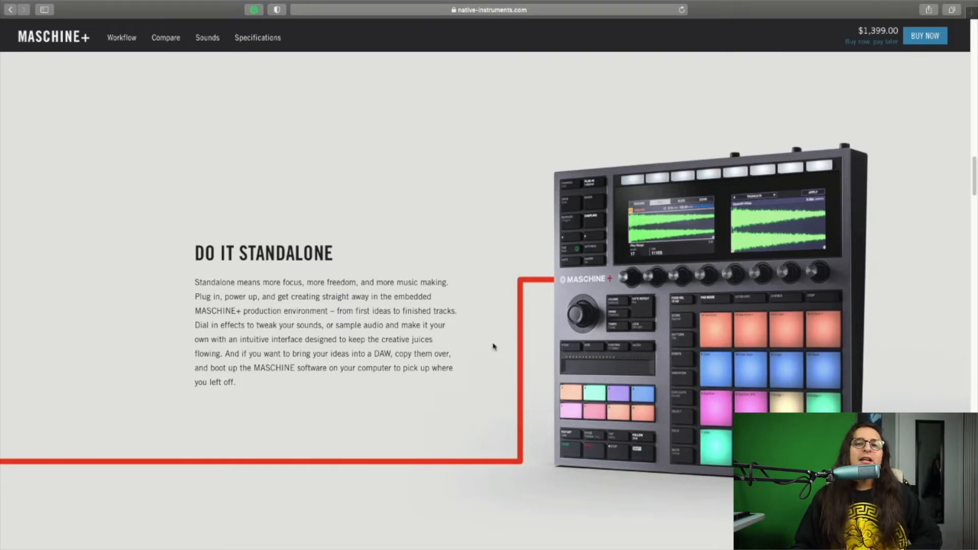
scroll(down, 3)
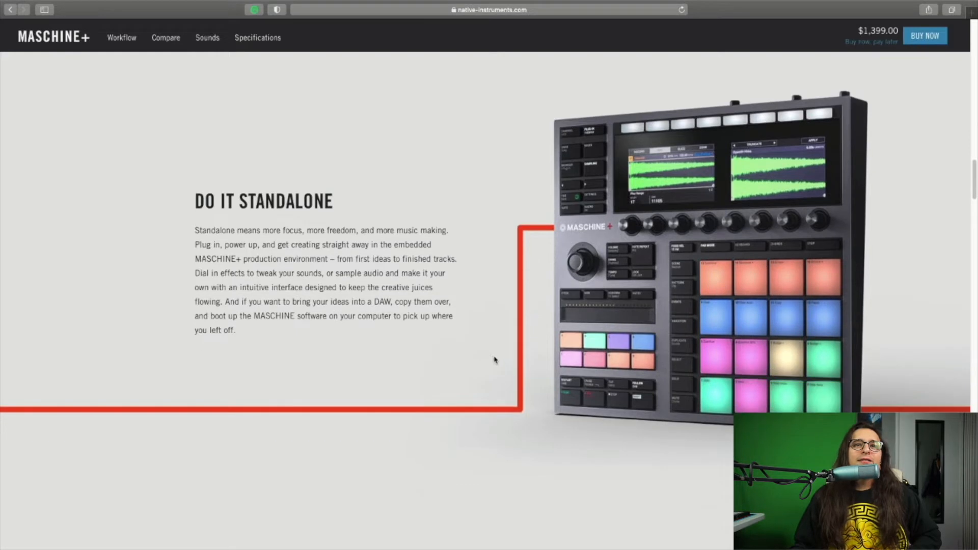
scroll(up, 3)
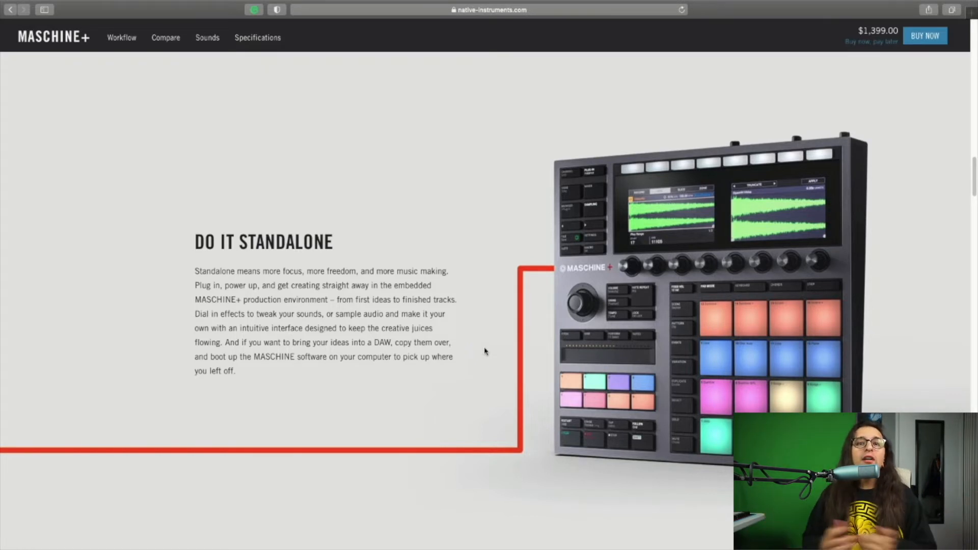
mouse_move(458, 347)
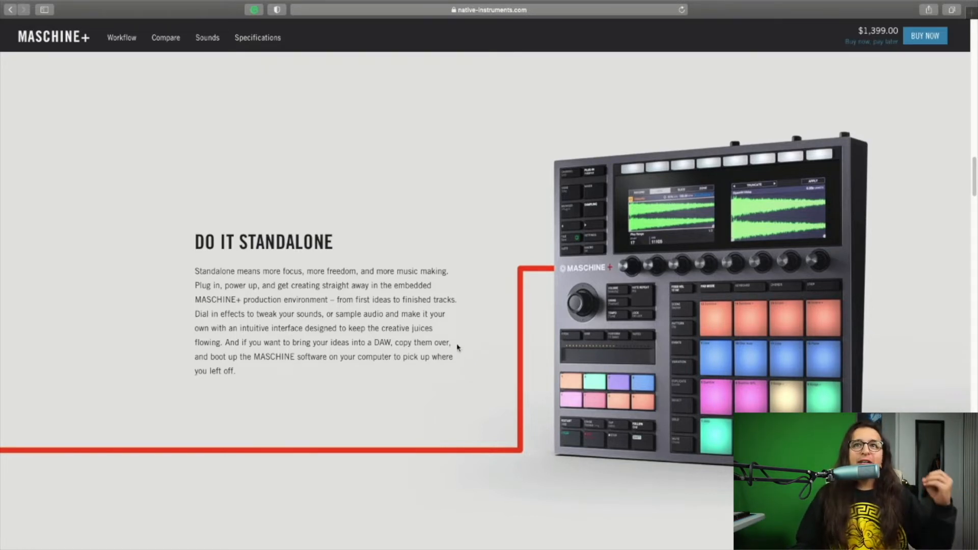
Scroll to the '9 Instruments, 35 Effects, and Thousands of Sounds on Board' section
scroll(down, 3)
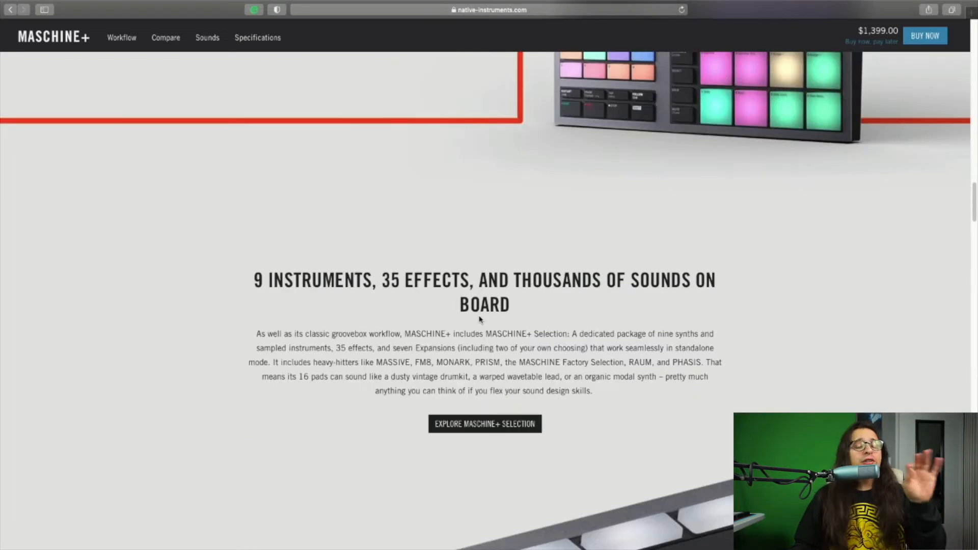
scroll(down, 3)
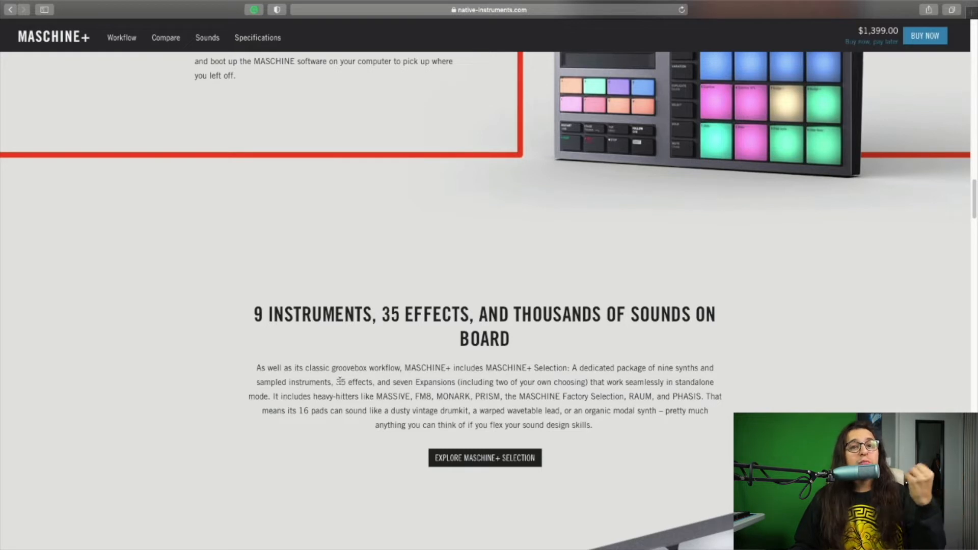
scroll(down, 3)
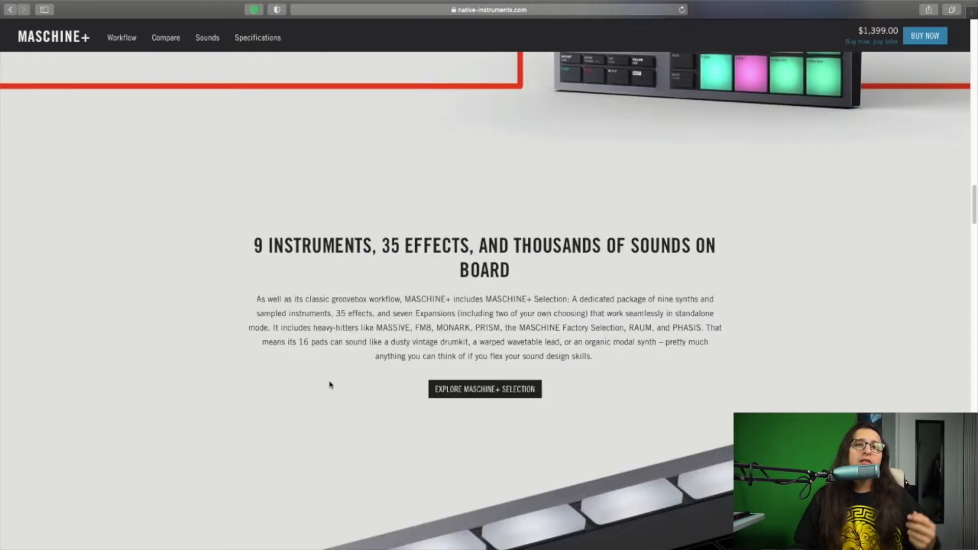
mouse_move(341, 375)
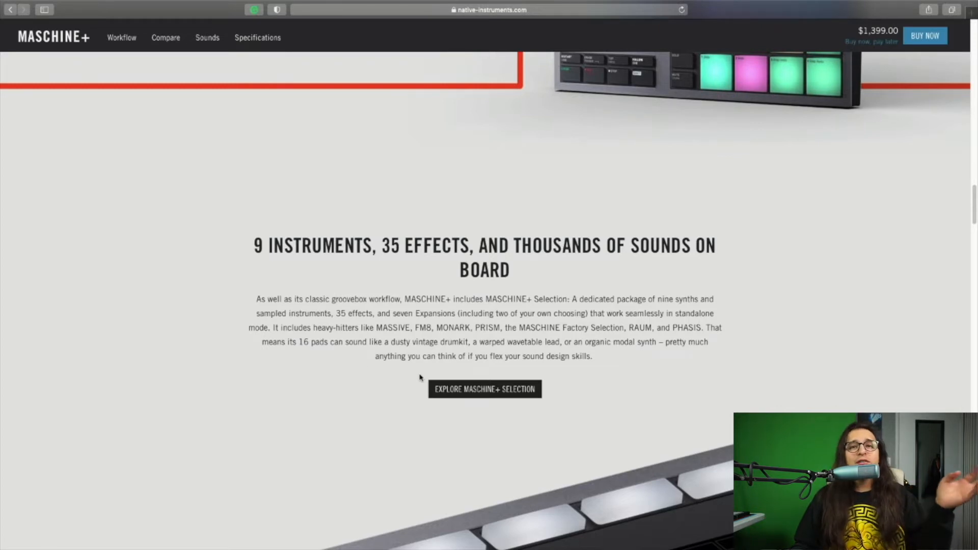
Scroll past the onboard instruments imagery to 'Sample and Sequence Everything'
scroll(down, 3)
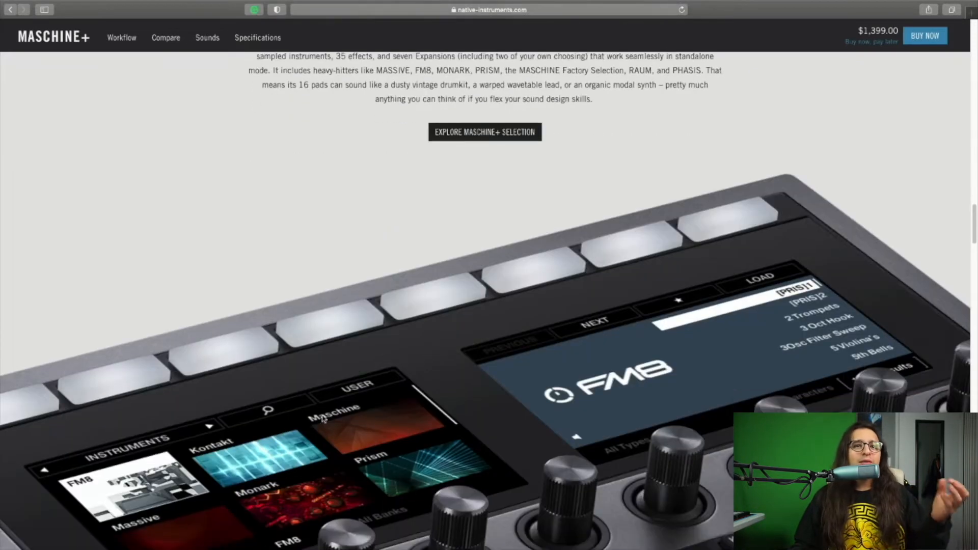
scroll(down, 3)
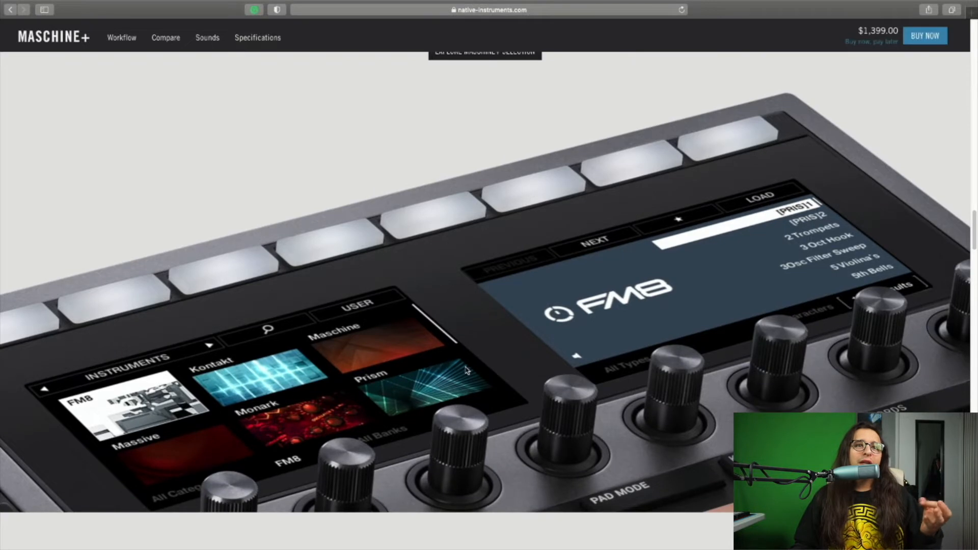
mouse_move(471, 293)
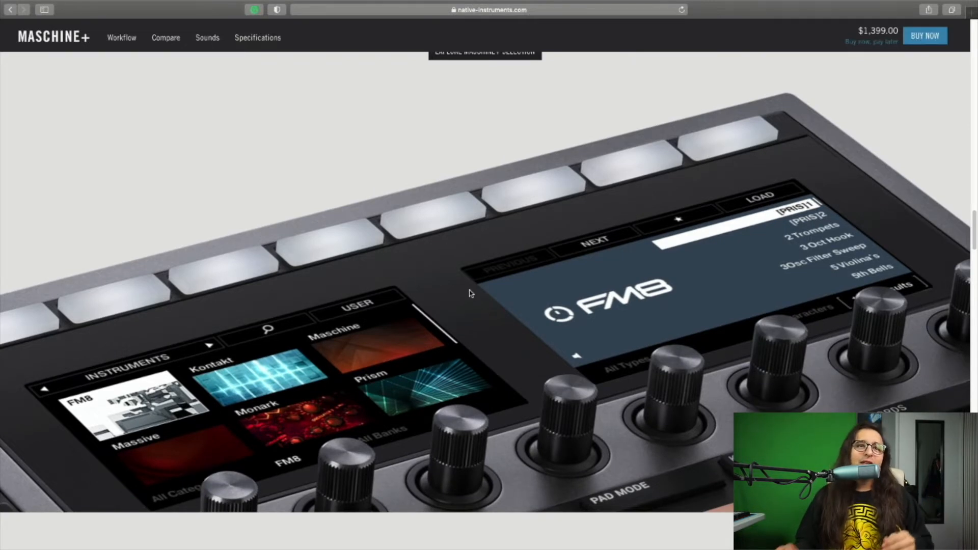
mouse_move(177, 408)
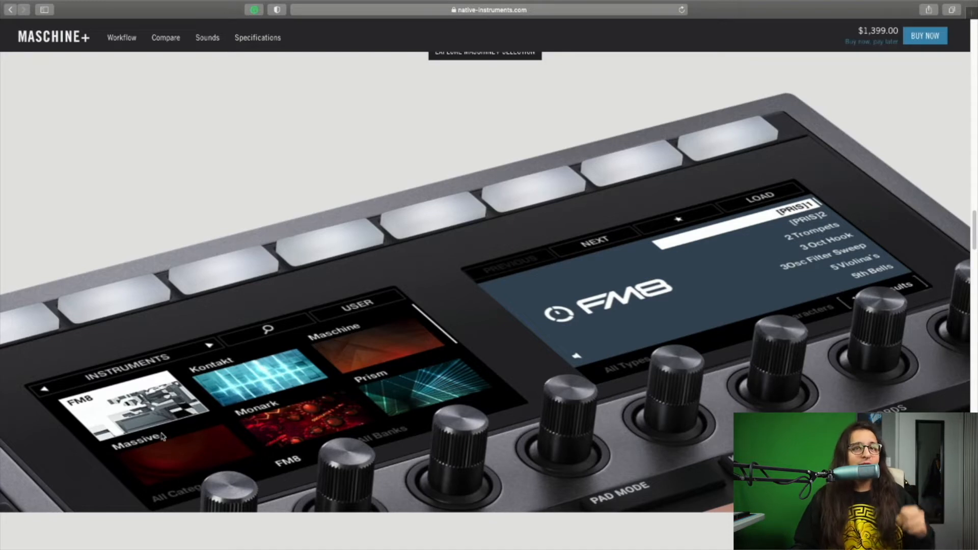
mouse_move(177, 425)
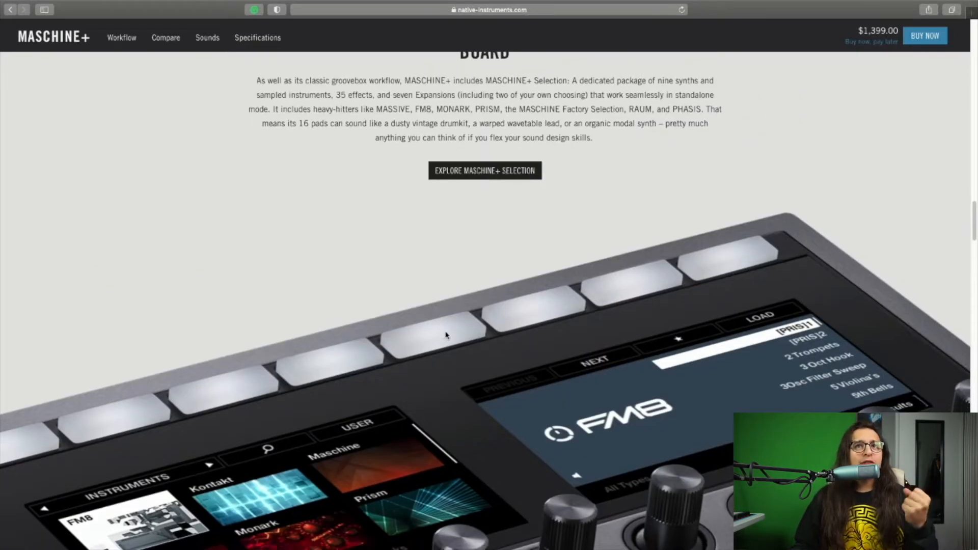
scroll(down, 3)
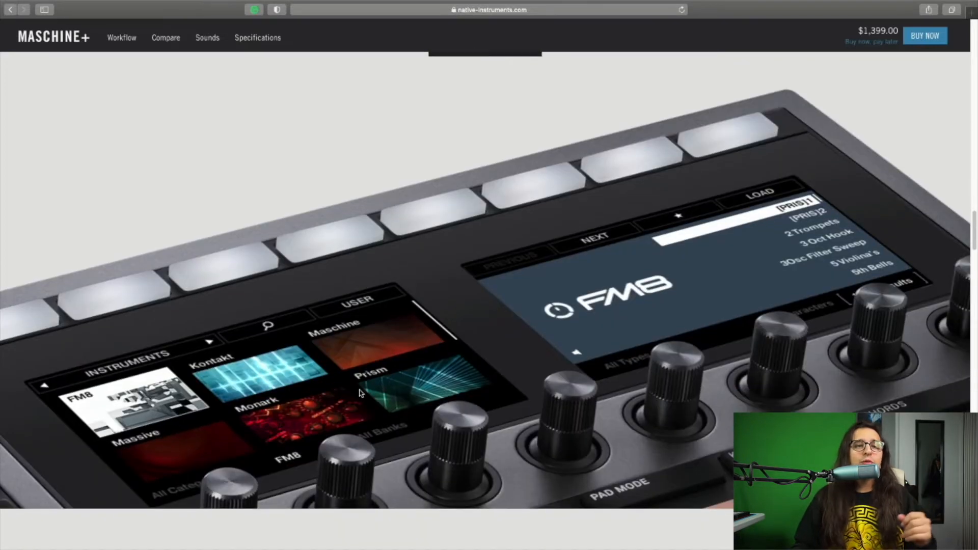
mouse_move(290, 430)
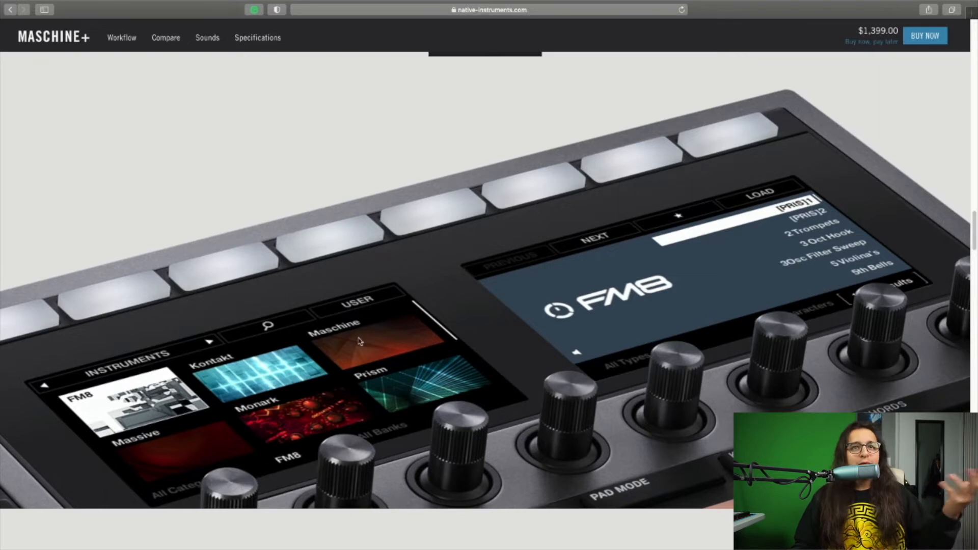
mouse_move(298, 417)
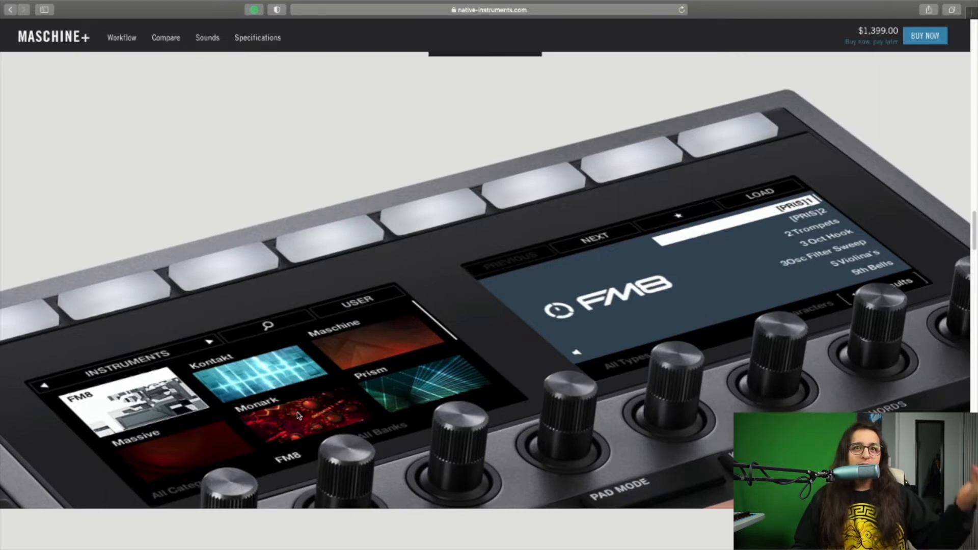
mouse_move(209, 436)
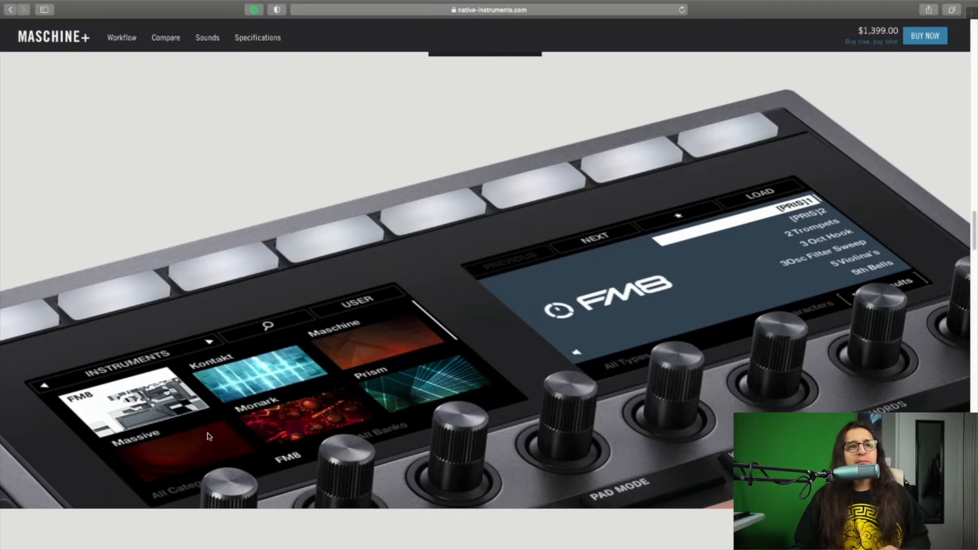
scroll(down, 3)
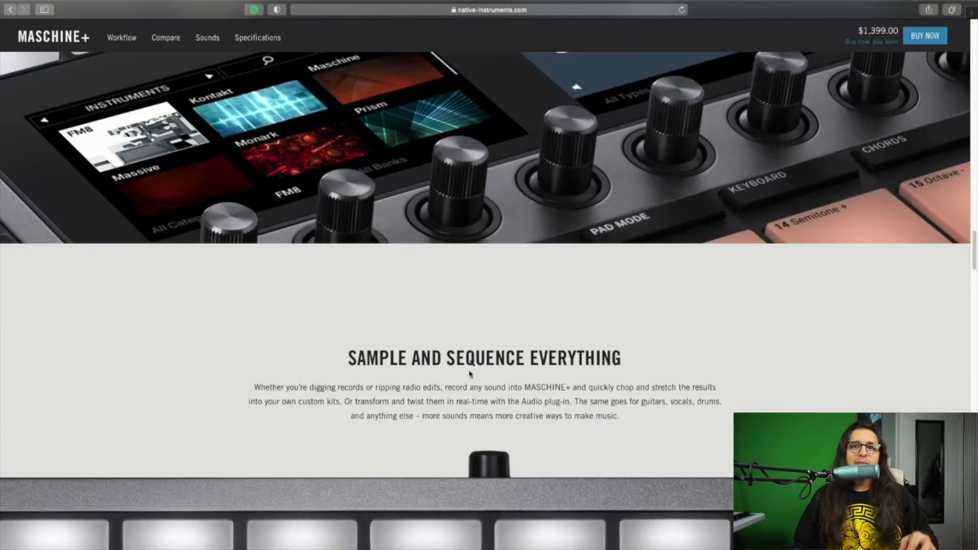
Scroll on to 'Connect and Control Your Setup' and 'Sync and Add Sounds Wirelessly'
scroll(down, 3)
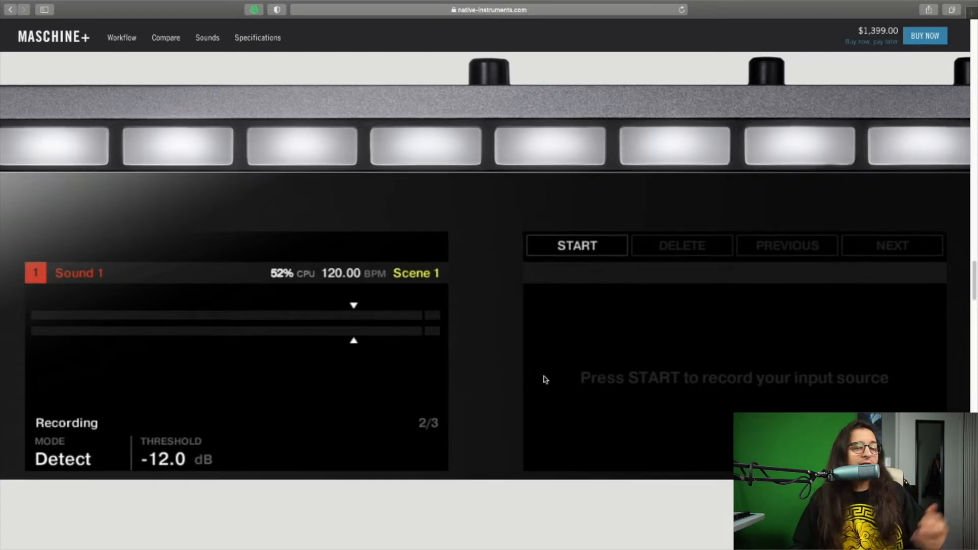
scroll(down, 3)
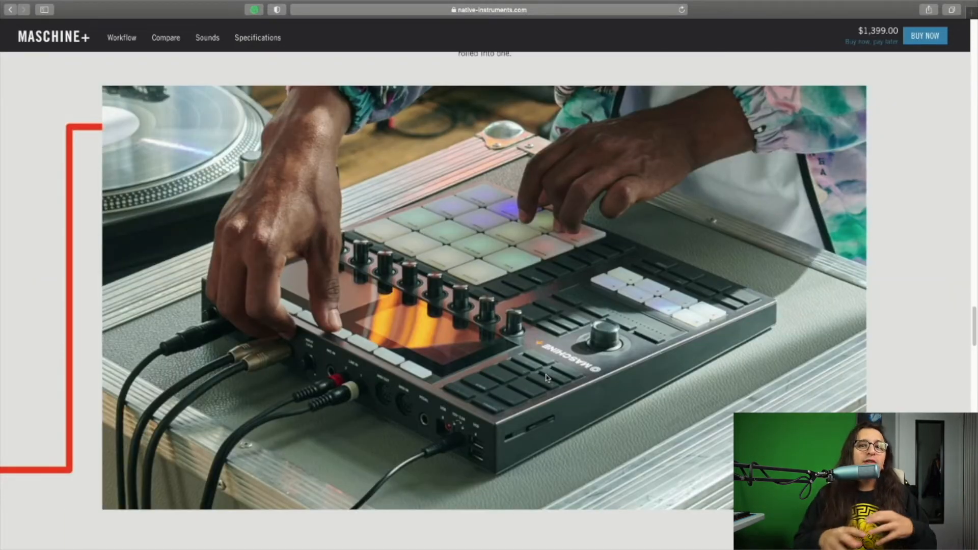
mouse_move(554, 399)
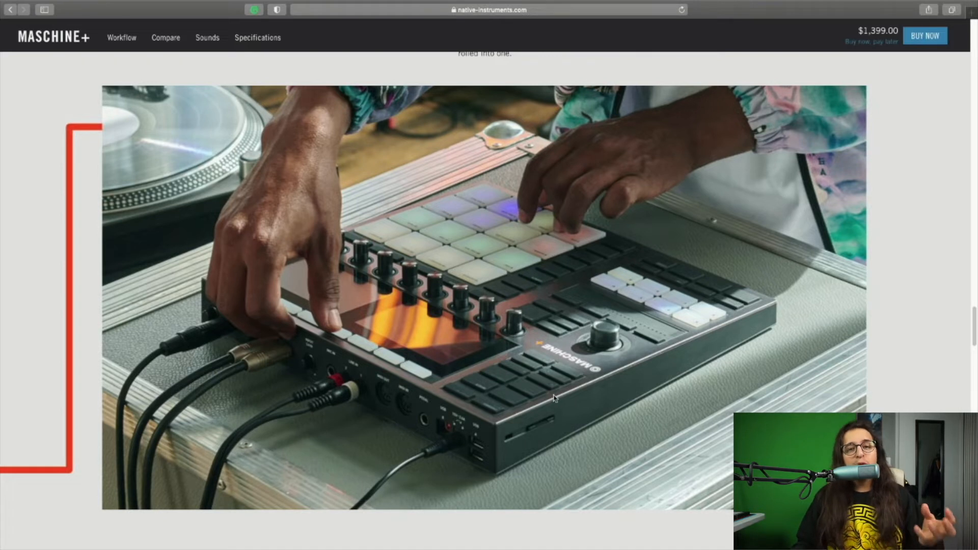
mouse_move(557, 384)
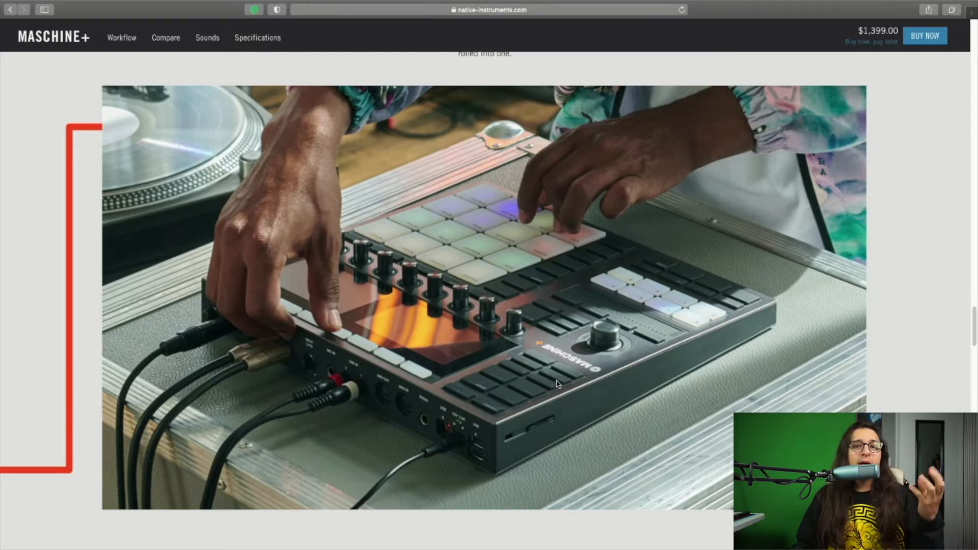
mouse_move(538, 399)
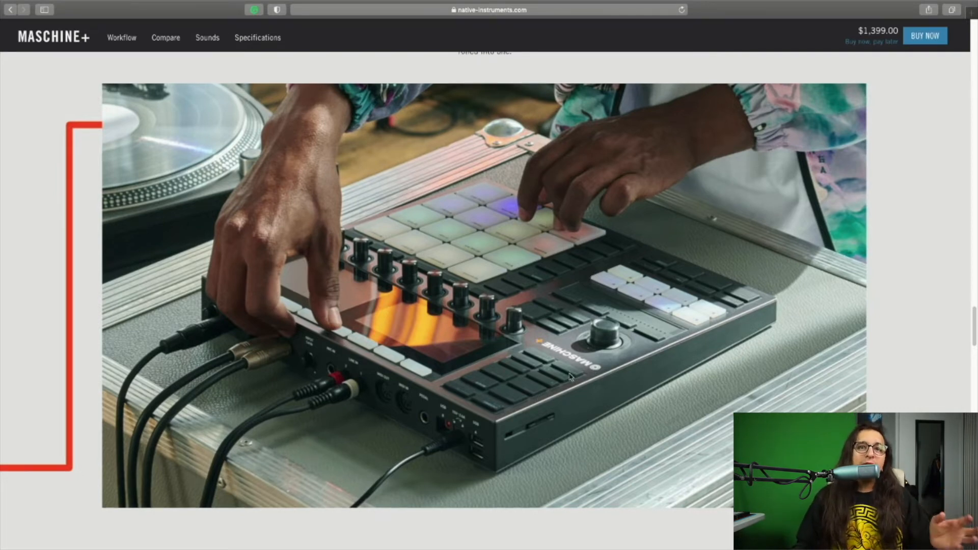
scroll(down, 3)
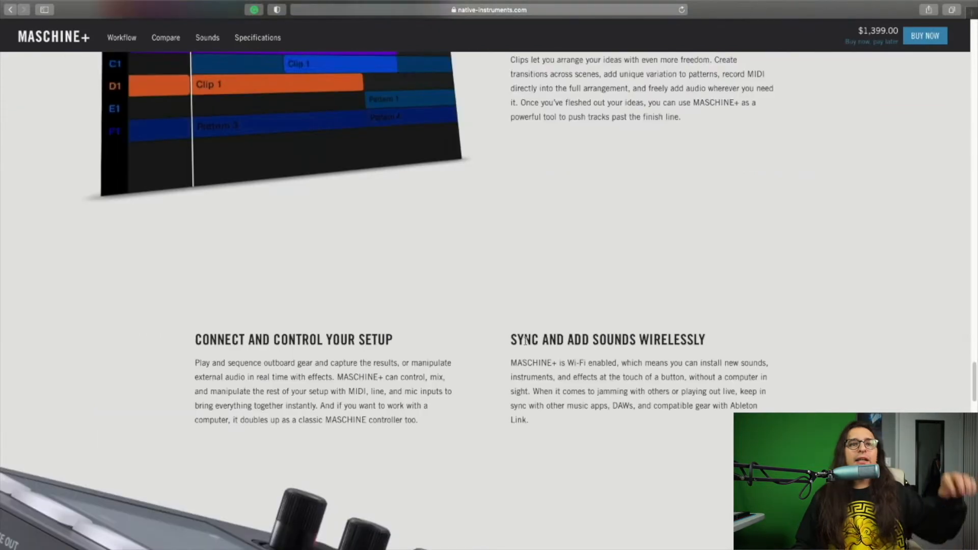
Scroll past the wireless sync section to the MIDI, pedal and USB port close-up
scroll(down, 3)
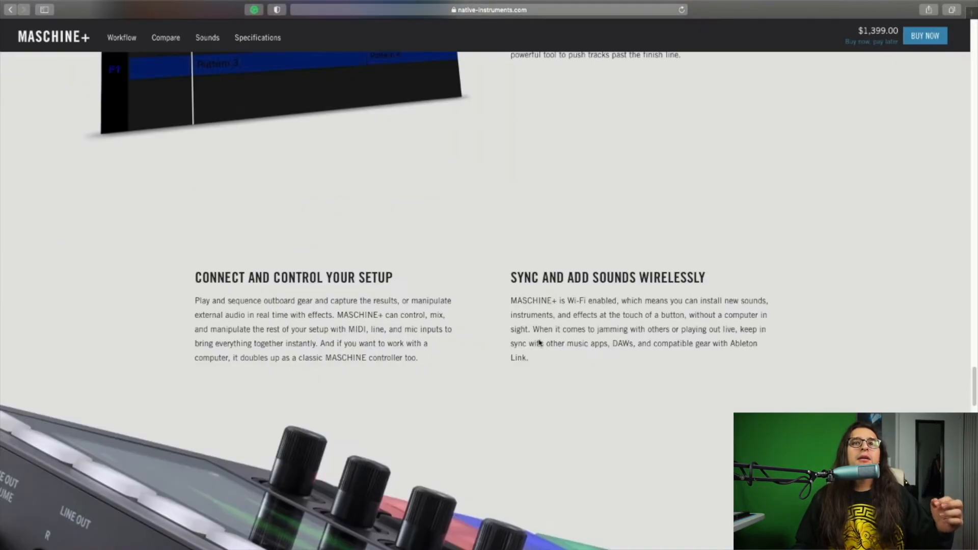
scroll(down, 3)
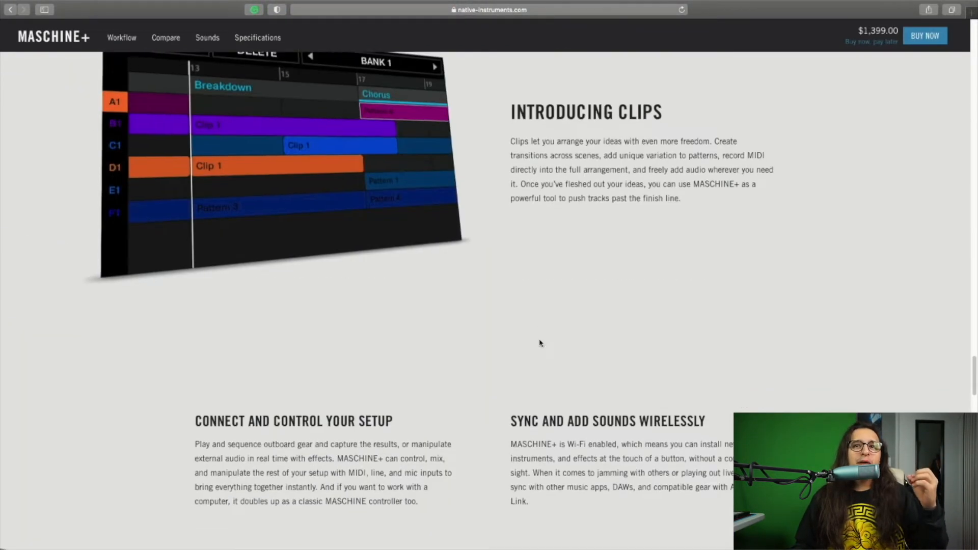
scroll(down, 3)
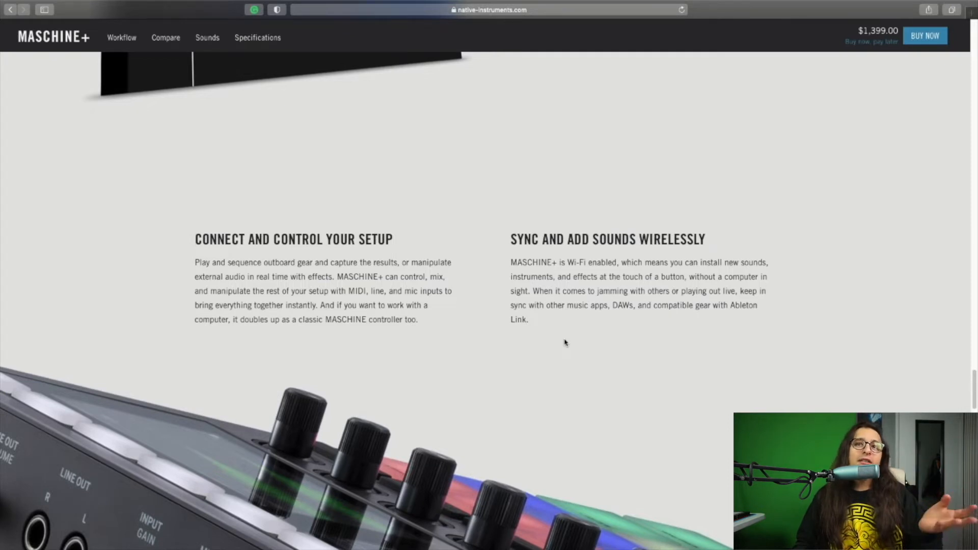
mouse_move(548, 343)
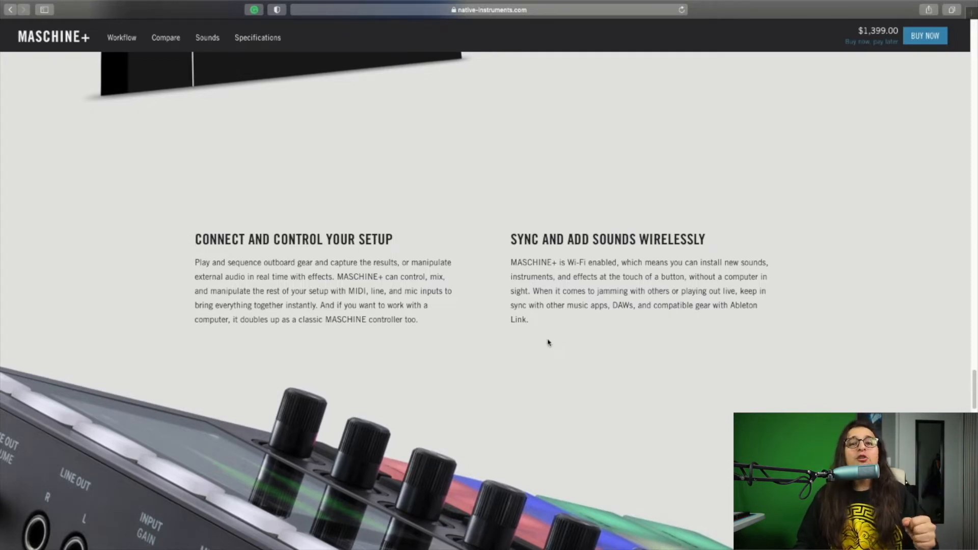
scroll(down, 3)
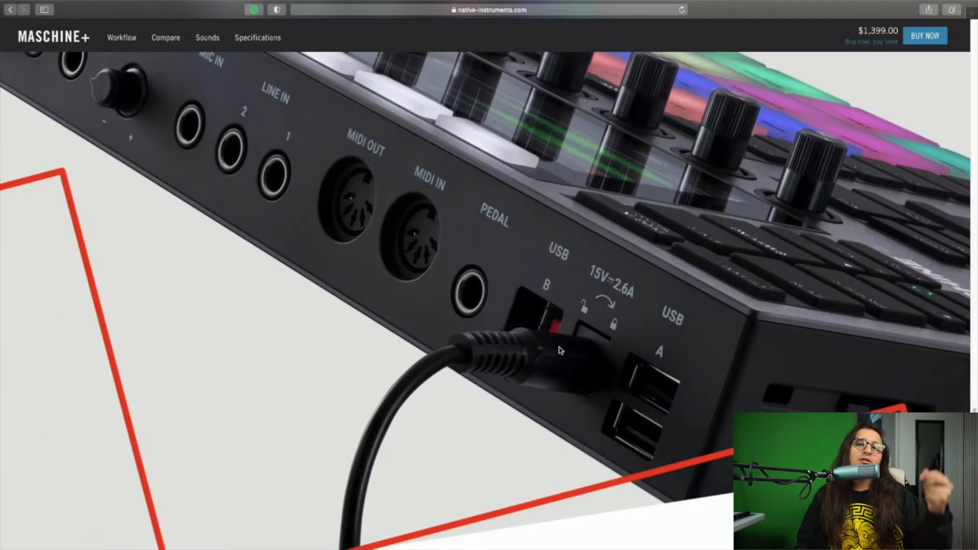
Scroll through the expansions area, then back up to the 64 GB Expandable Memory note
scroll(down, 3)
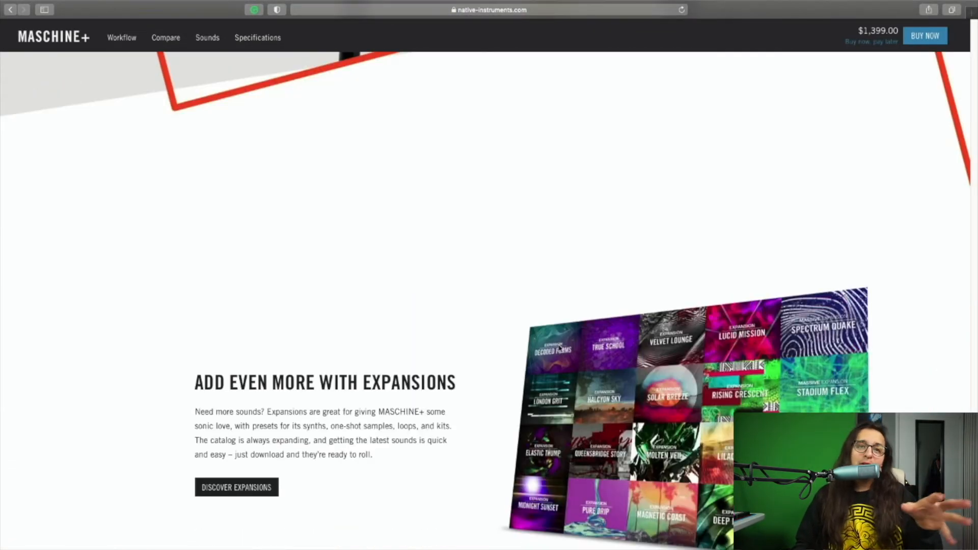
scroll(down, 3)
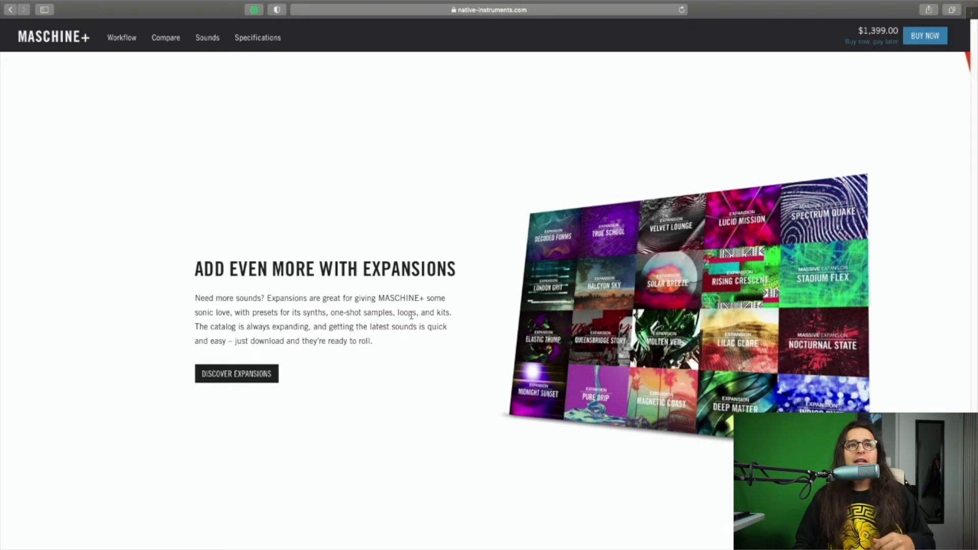
scroll(down, 3)
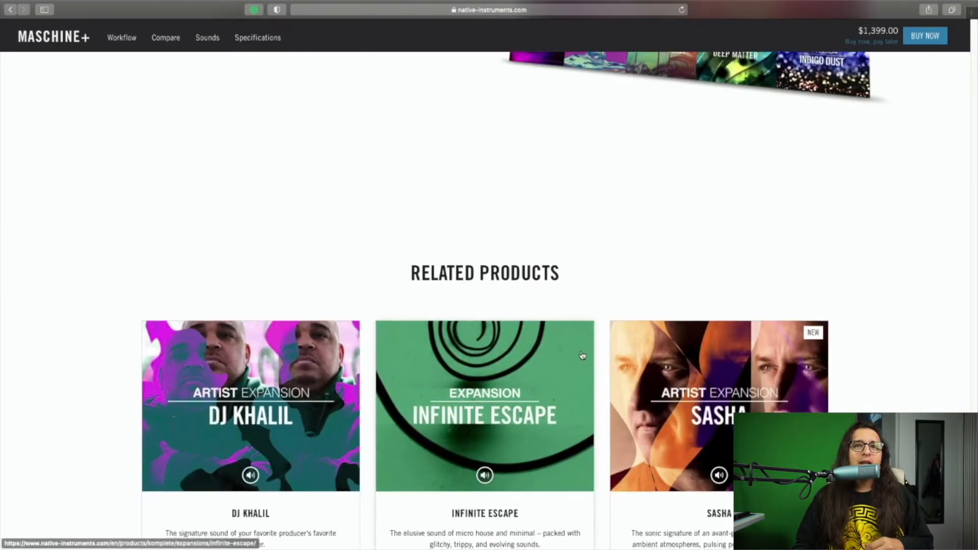
scroll(up, 3)
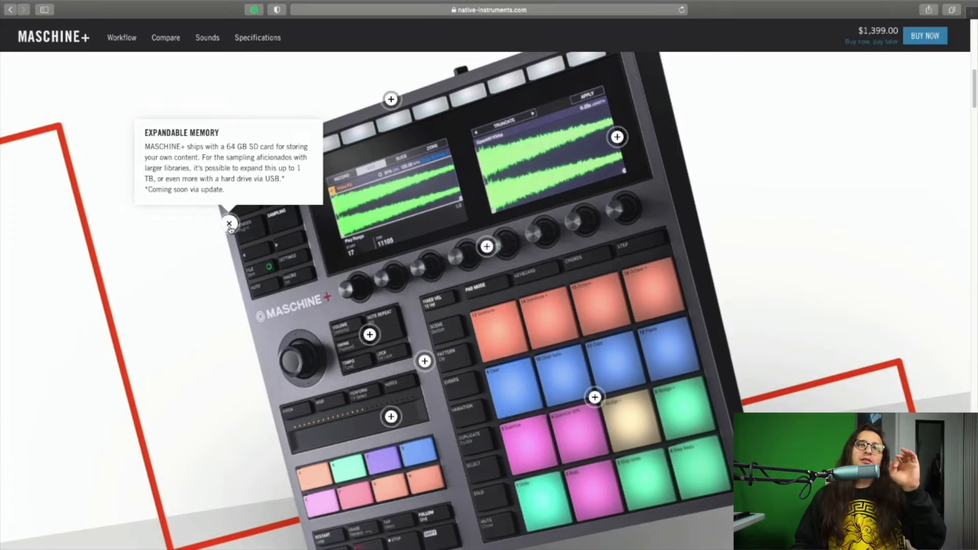
Dismiss the Expandable Memory callout on the Maschine+ hardware diagram
click(229, 223)
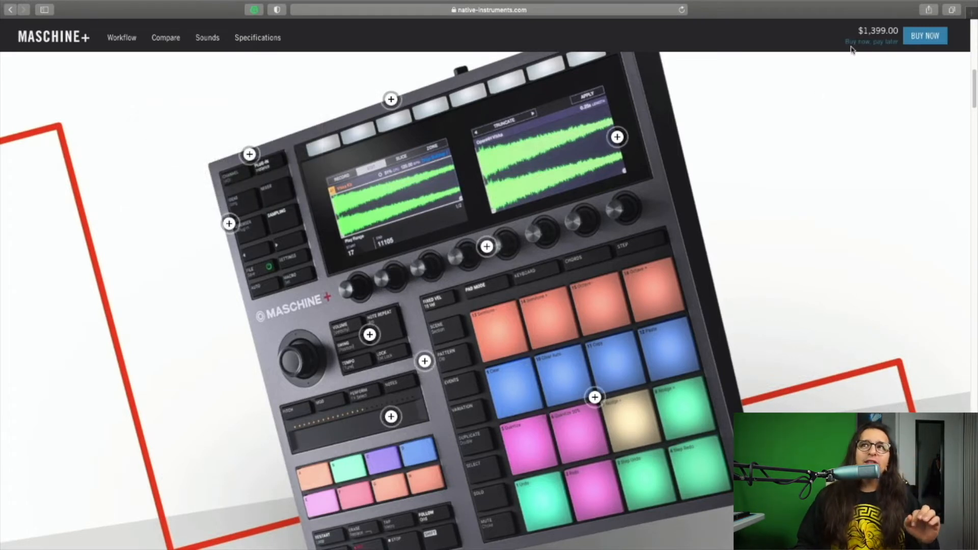
mouse_move(868, 42)
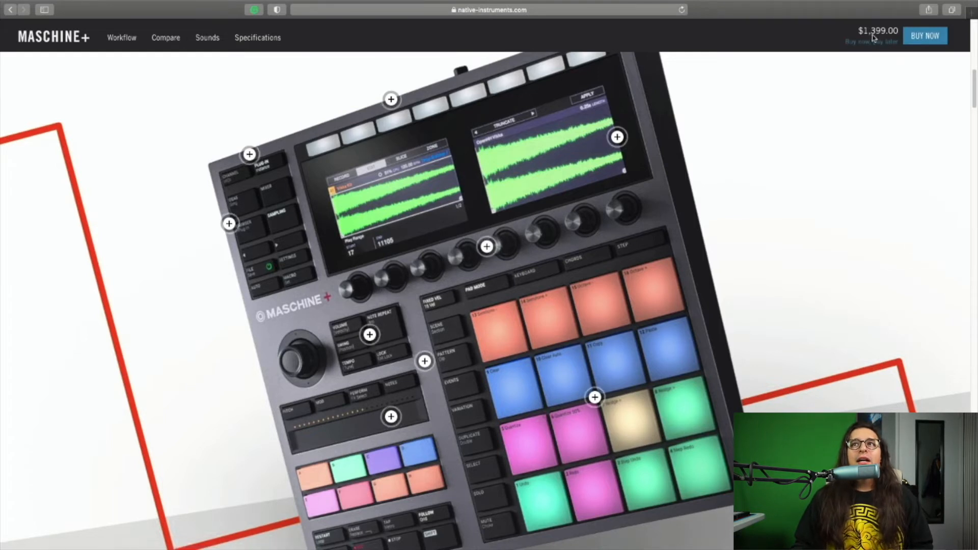
mouse_move(871, 41)
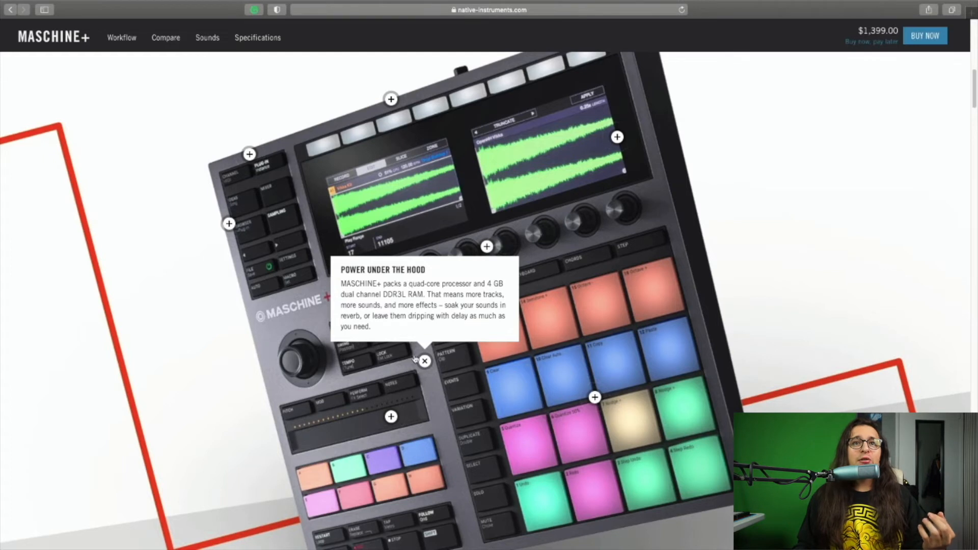
mouse_move(437, 347)
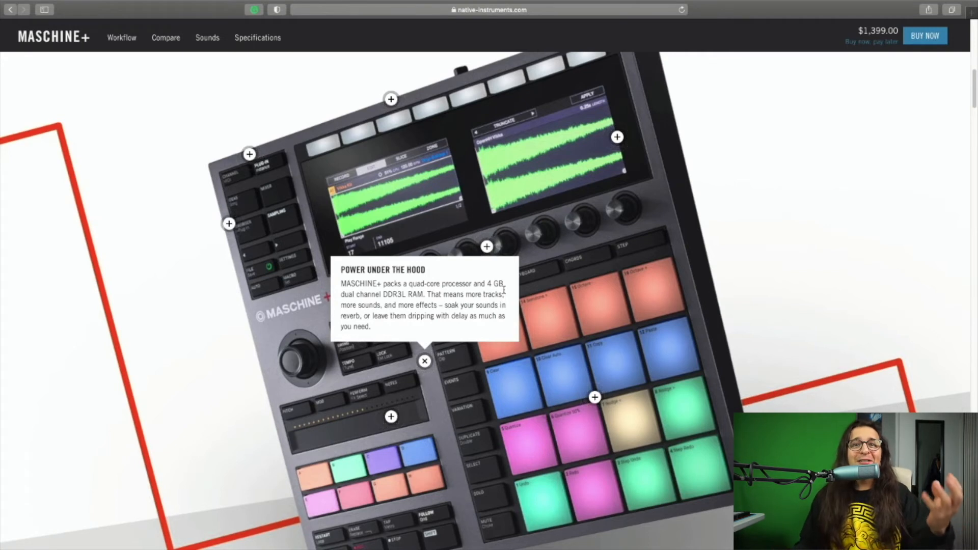
mouse_move(891, 151)
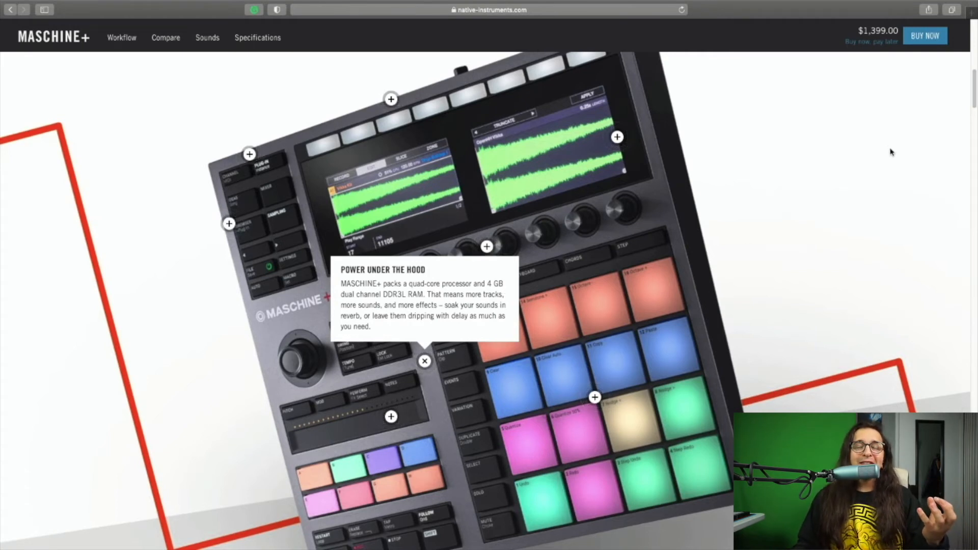